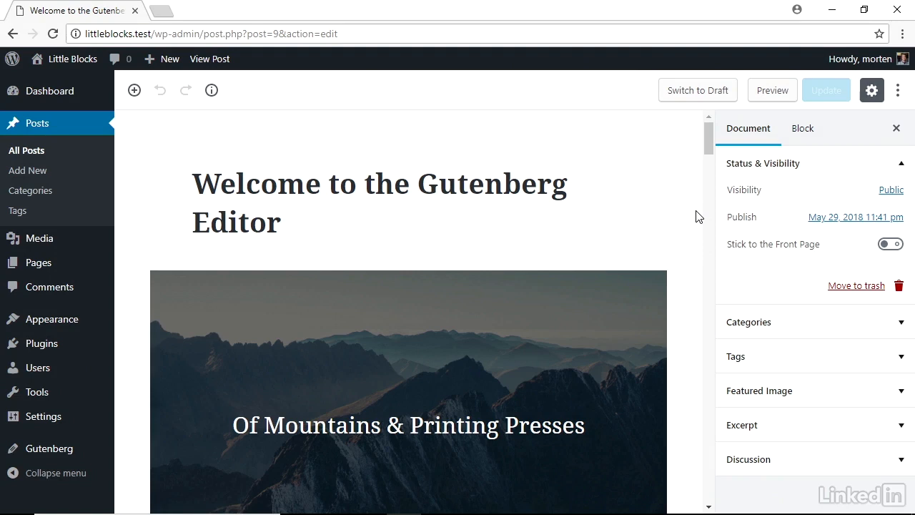
- Add an empty paragraph block right after the post's first paragraph
scroll("down", 3)
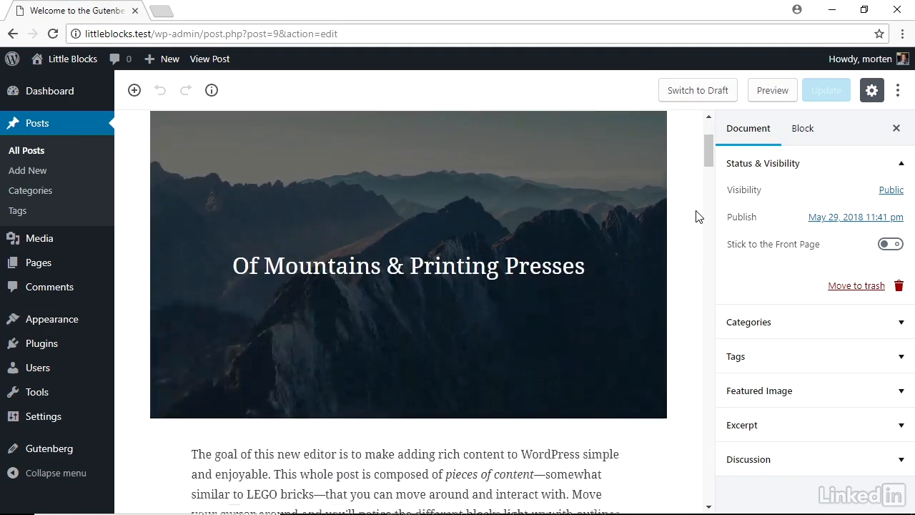
scroll("down", 3)
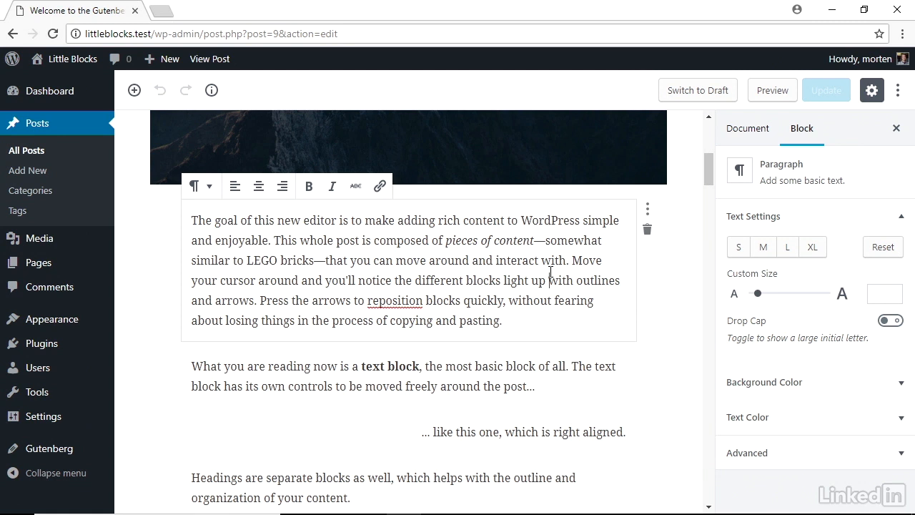
scroll("down", 3)
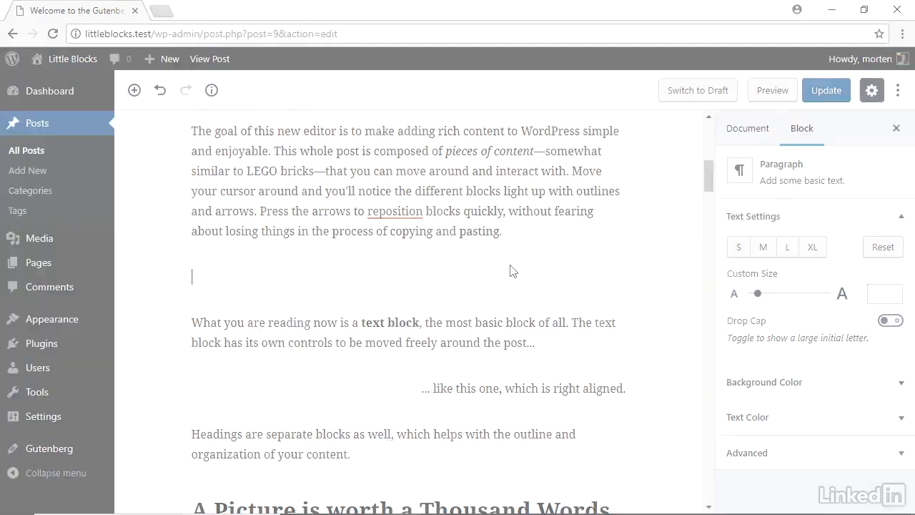
- Delete the empty paragraph block so the opening paragraph runs straight into the 'text block' paragraph
scroll("down", 3)
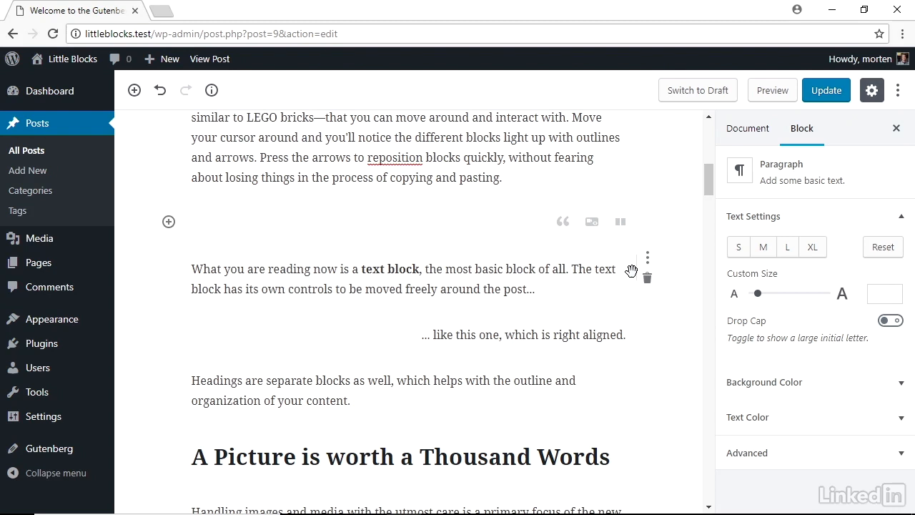
left_click(200, 222)
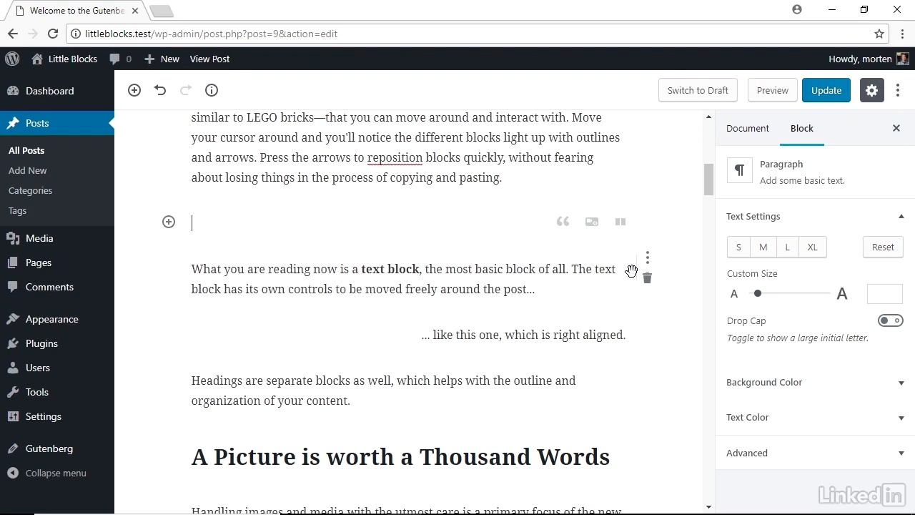
scroll("up", 3)
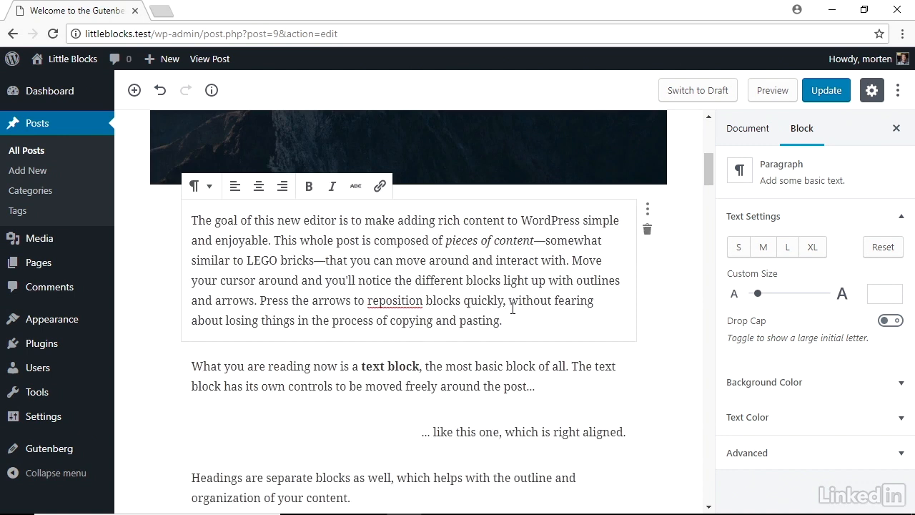
scroll("down", 3)
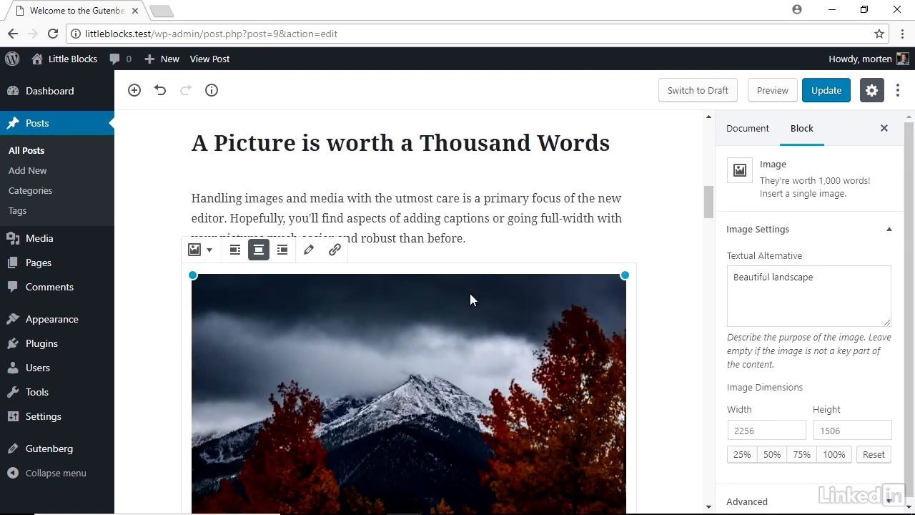
scroll("down", 3)
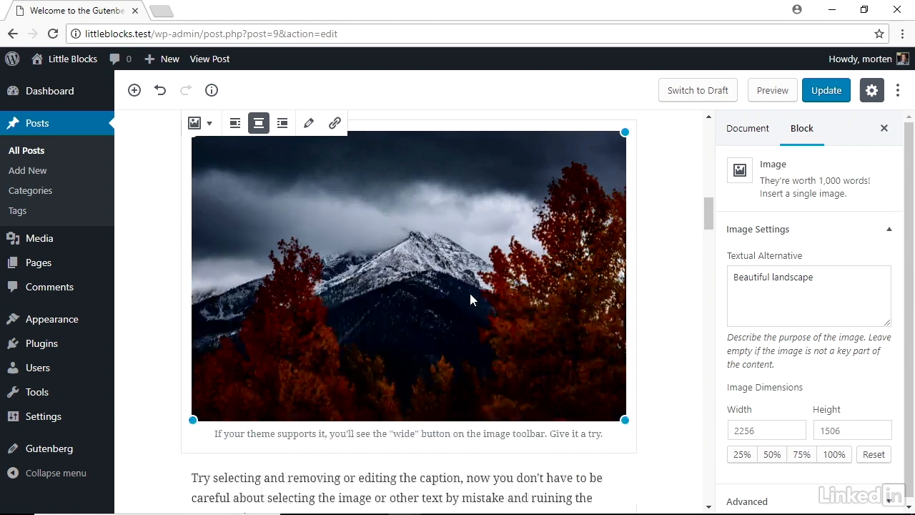
scroll("down", 3)
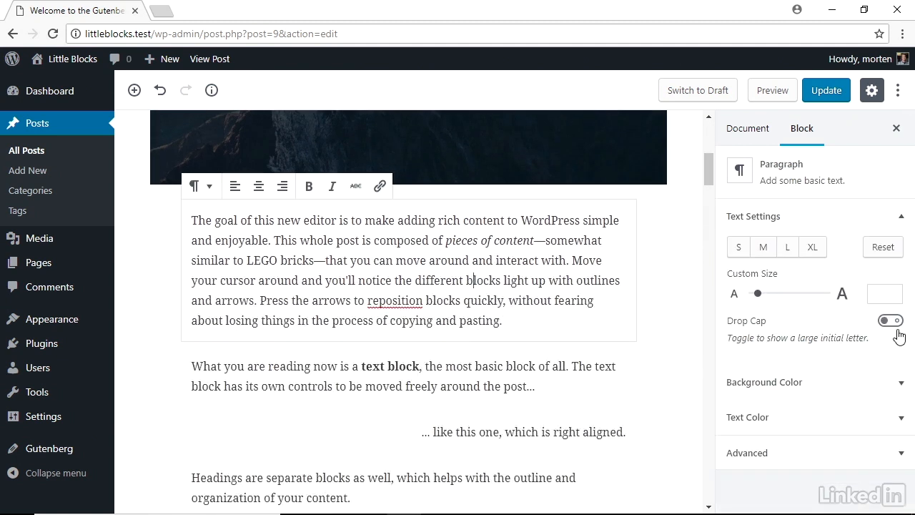
- Give the opening paragraph a drop cap, large custom size, blue background and white text
left_click(891, 320)
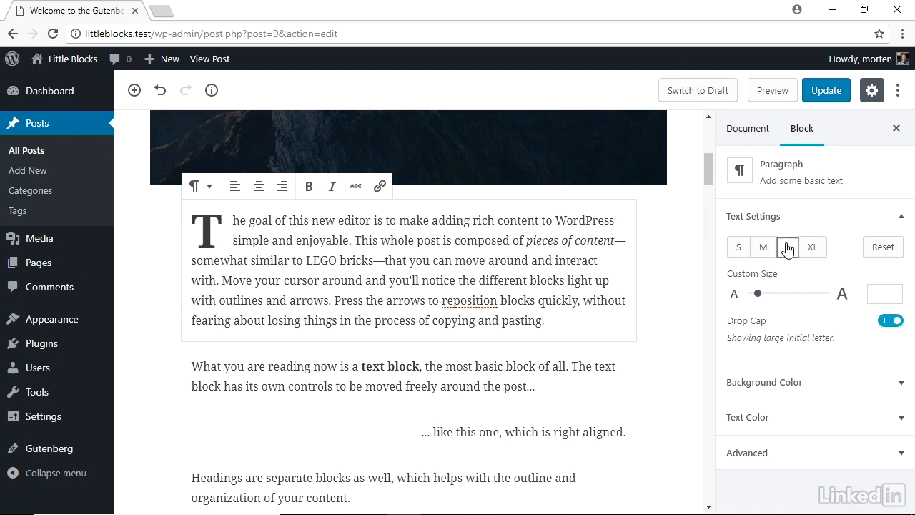
left_click(787, 247)
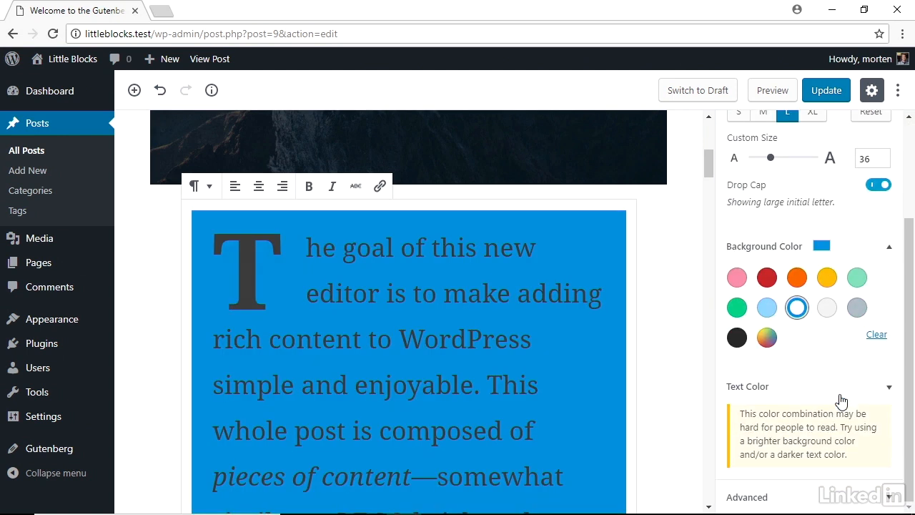
left_click(889, 386)
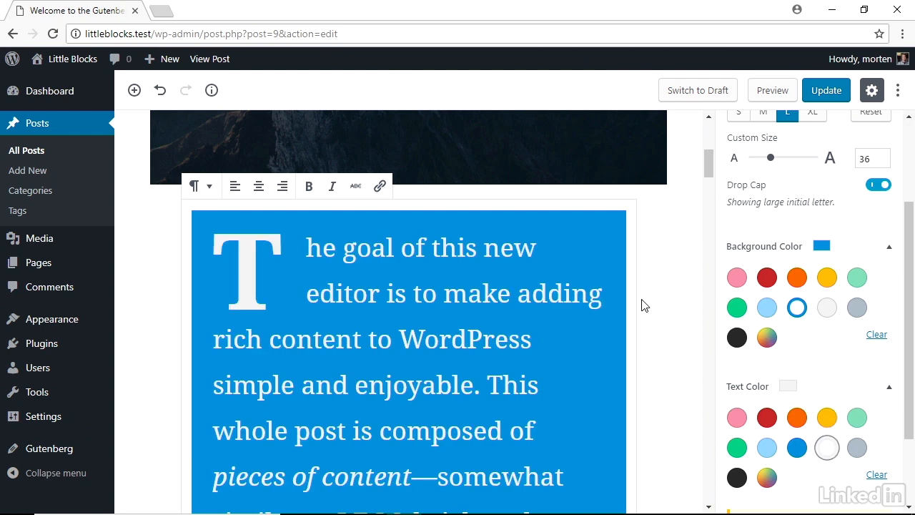
- Turn the 'Headings' paragraph into a Quote block
scroll("down", 3)
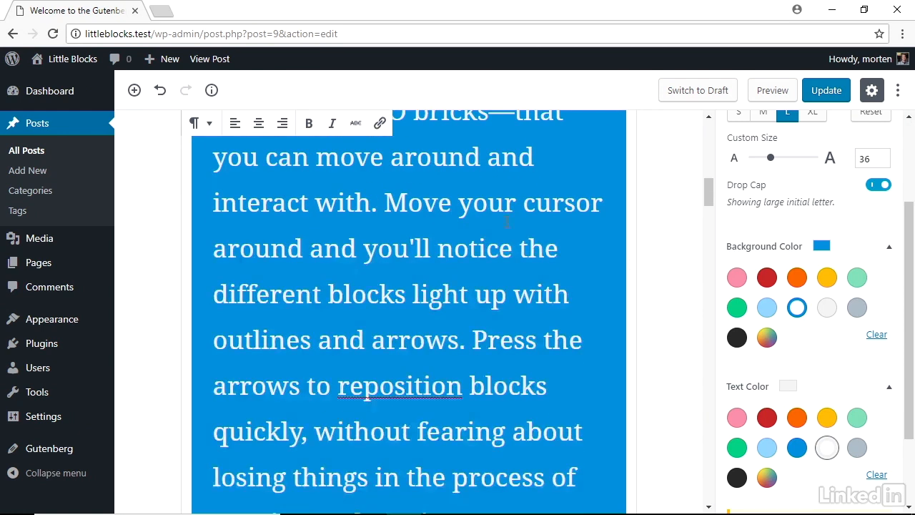
scroll("down", 3)
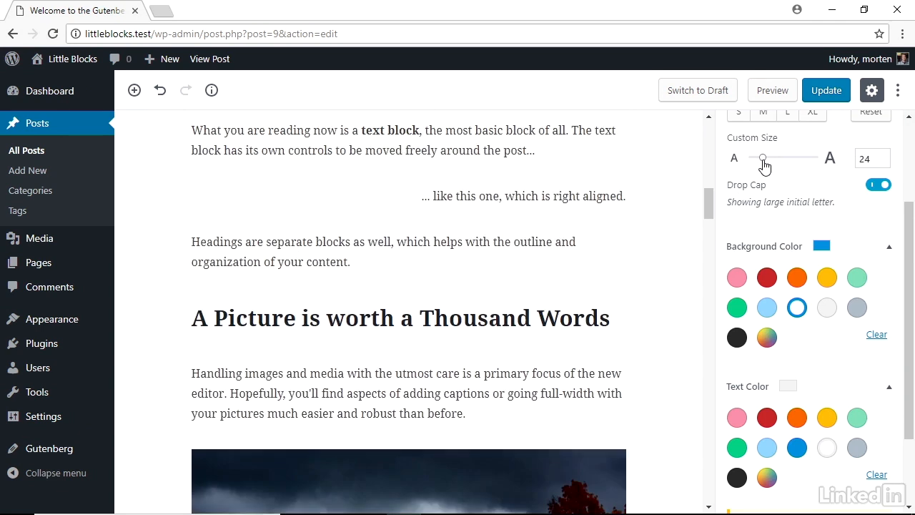
scroll("up", 3)
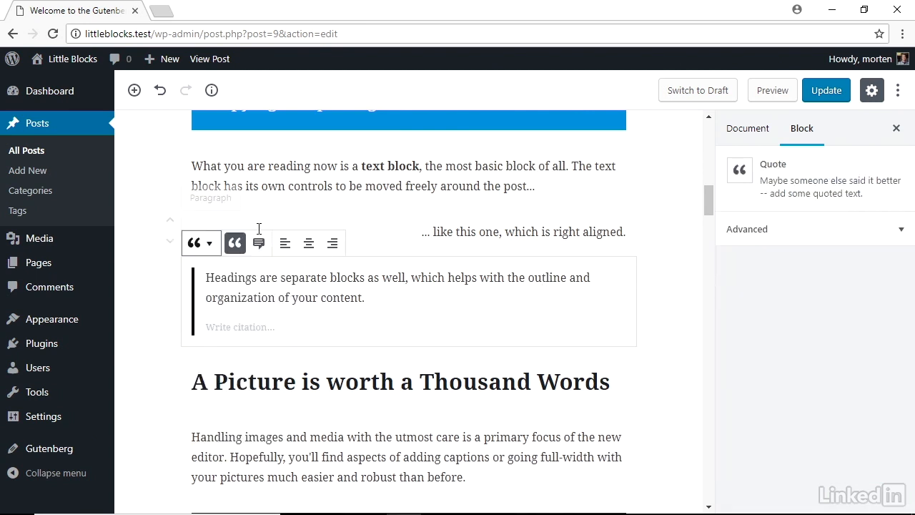
- Switch the quote to its large style and add an empty paragraph under 'A Picture is worth a Thousand Words'
left_click(259, 242)
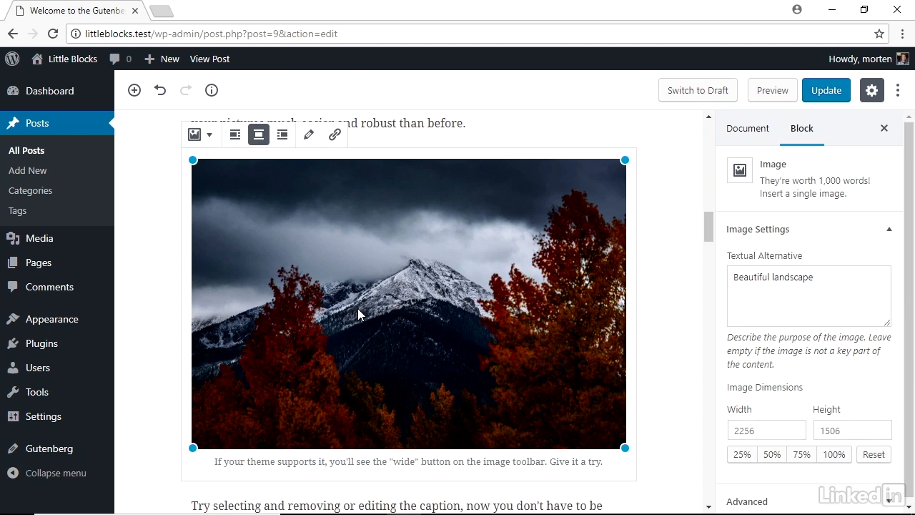
scroll("up", 3)
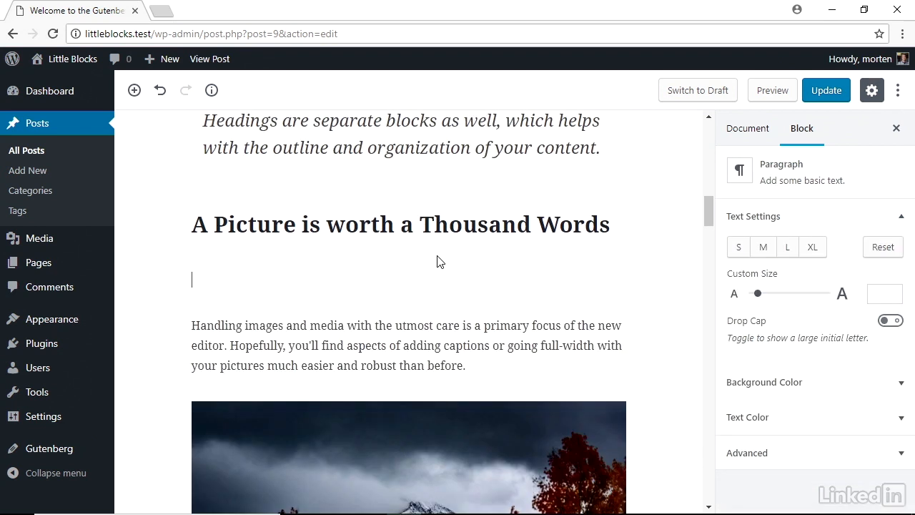
left_click(169, 278)
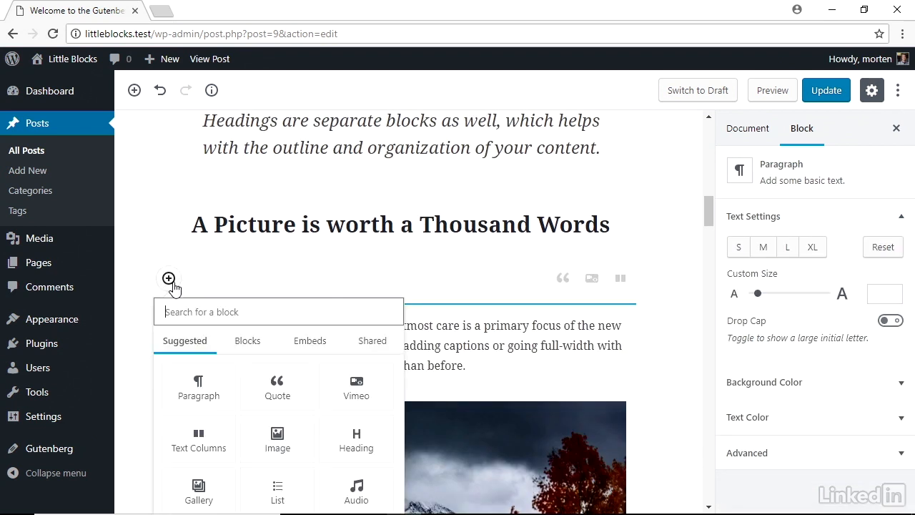
mouse_move(320, 358)
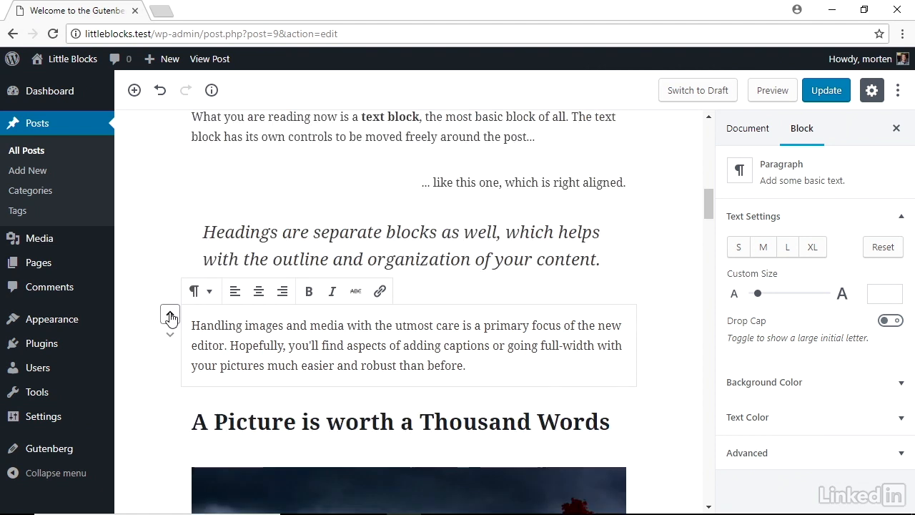
scroll("up", 3)
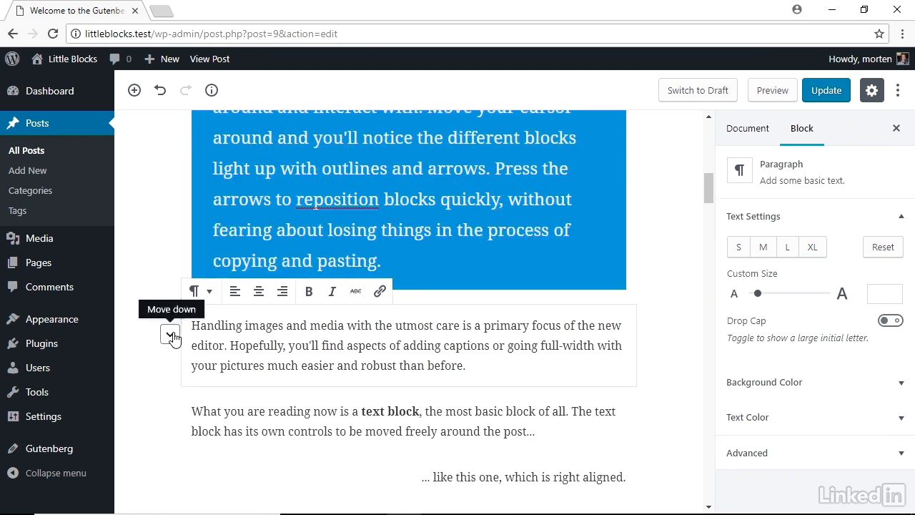
scroll("down", 3)
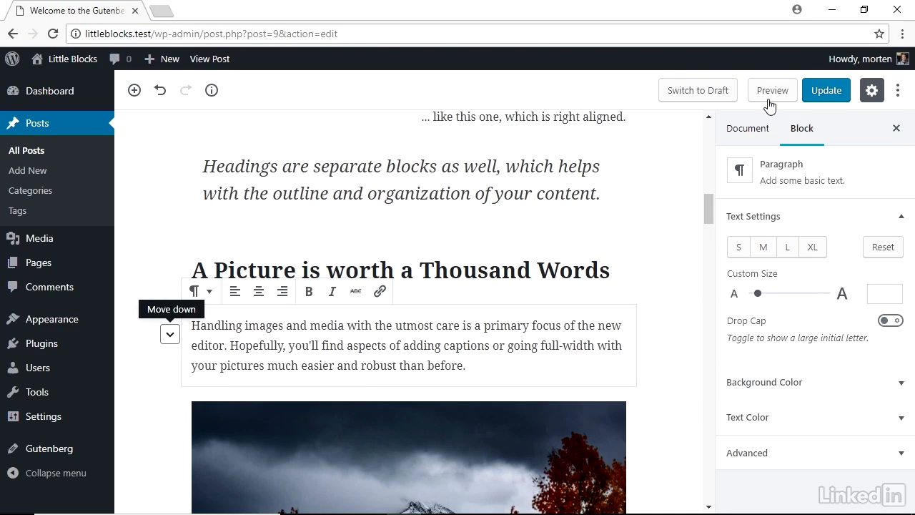
left_click(747, 128)
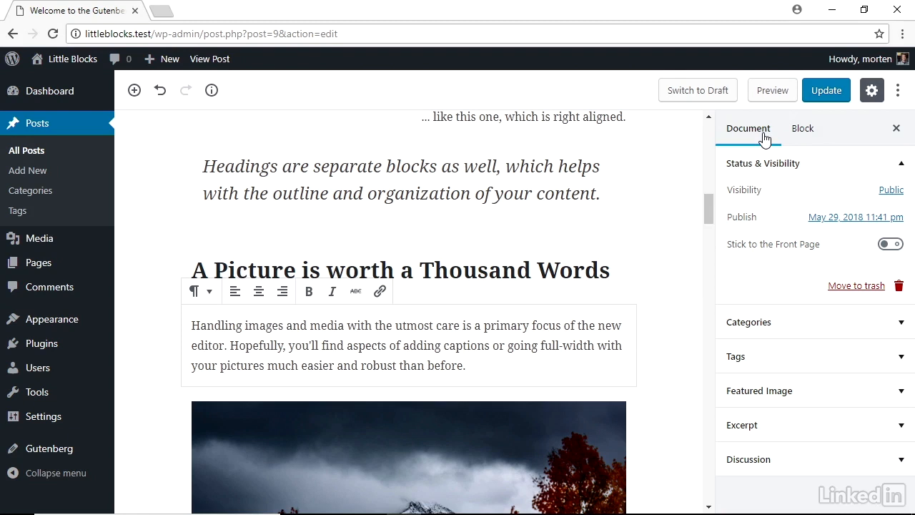
left_click(801, 128)
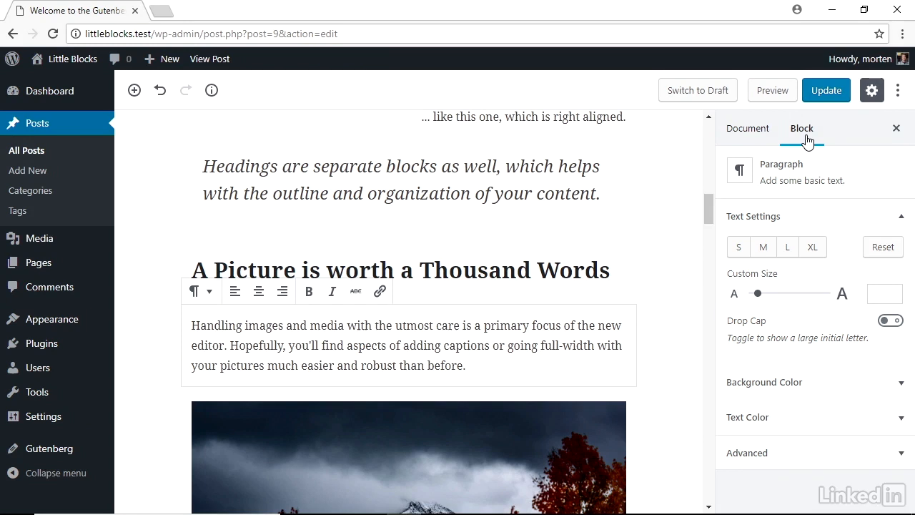
left_click(747, 128)
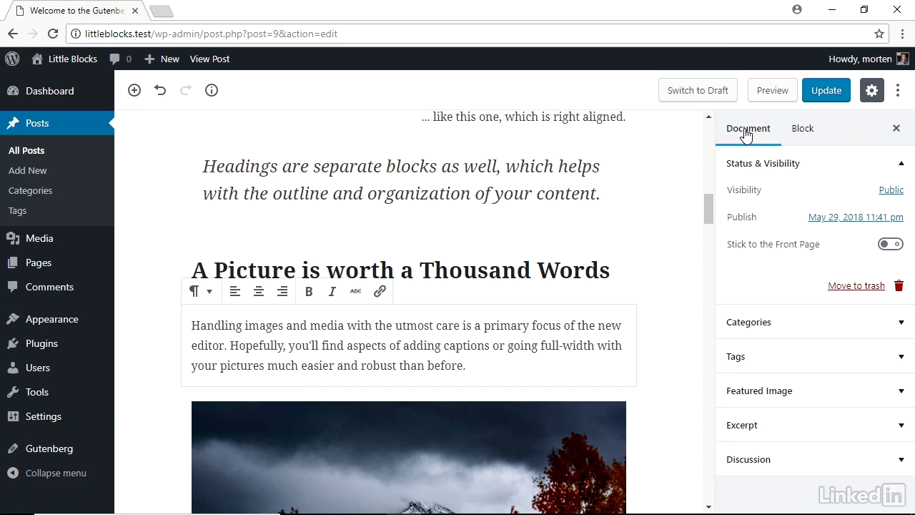
left_click(803, 128)
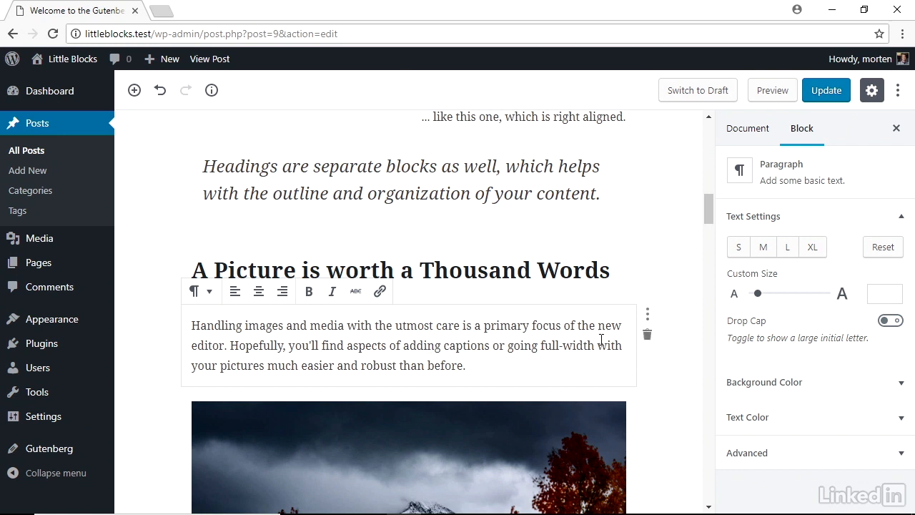
mouse_move(647, 313)
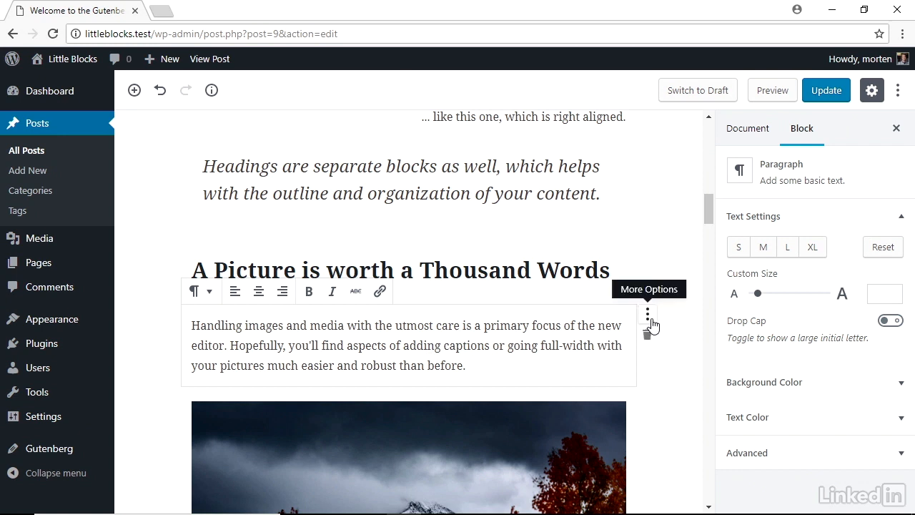
- Show the 'Handling images' paragraph's More Options menu with Duplicate, Edit as HTML and Transform into
left_click(201, 291)
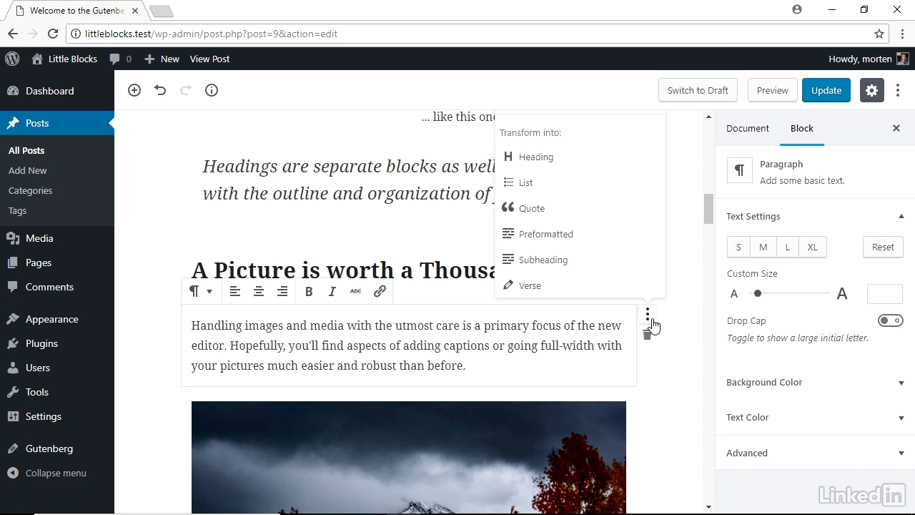
left_click(647, 313)
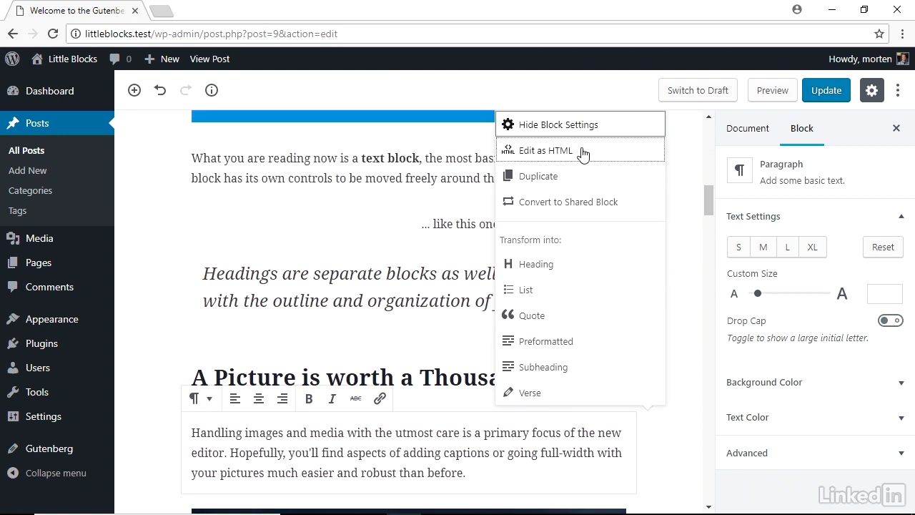
mouse_move(587, 202)
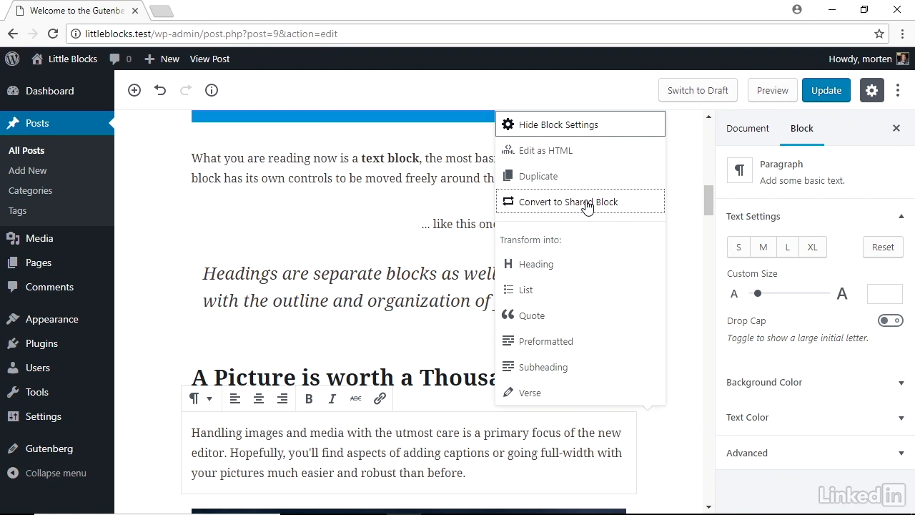
mouse_move(607, 366)
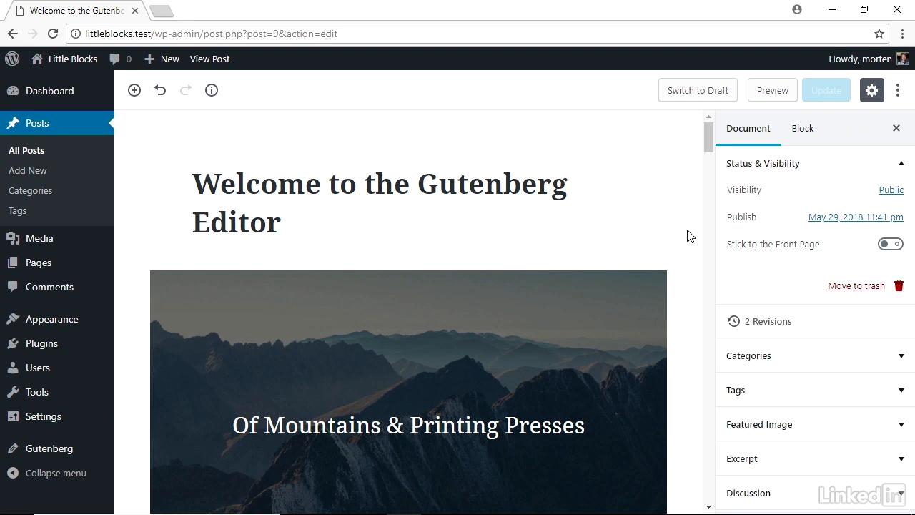
mouse_move(525, 240)
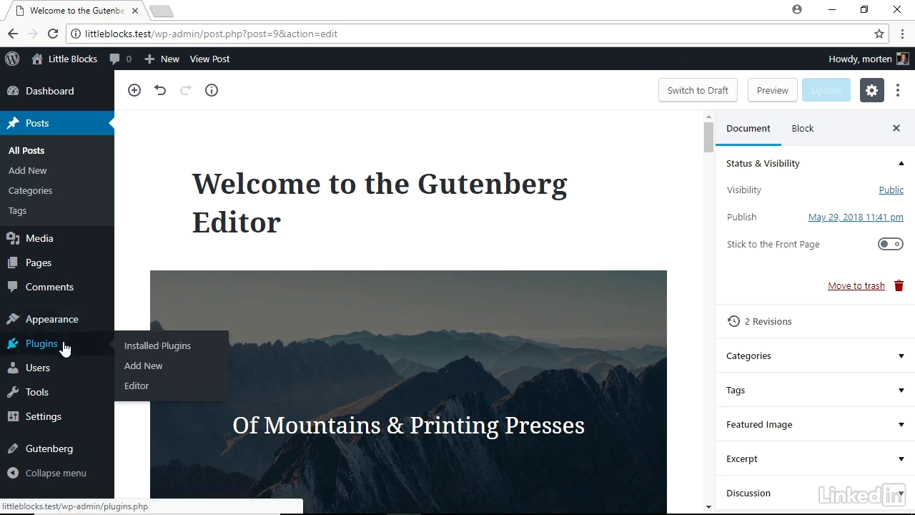
- Go to Plugins > Add New and search the plugin directory for 'gutenberg'
left_click(143, 365)
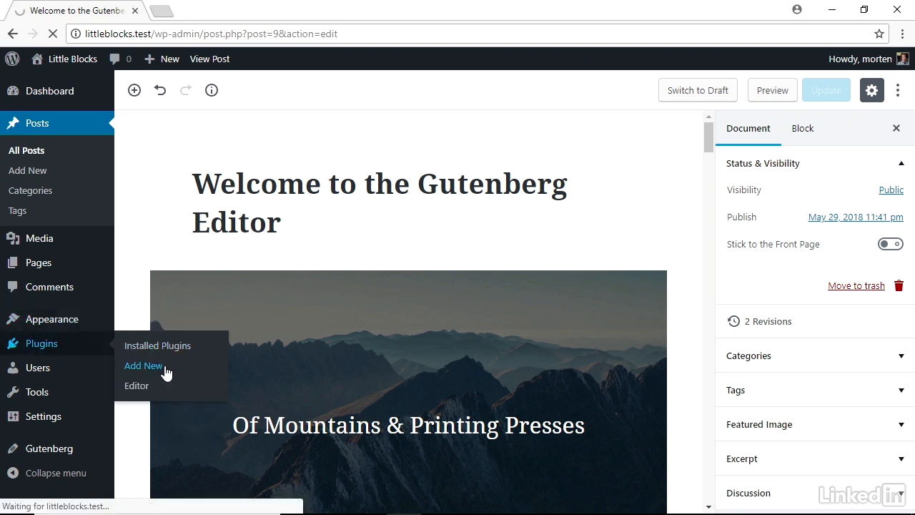
left_click(143, 365)
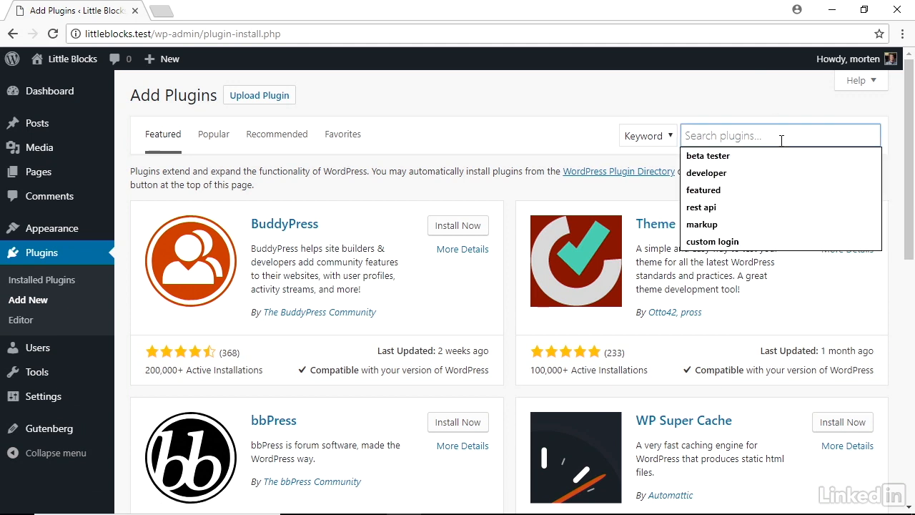
type("gutenberg")
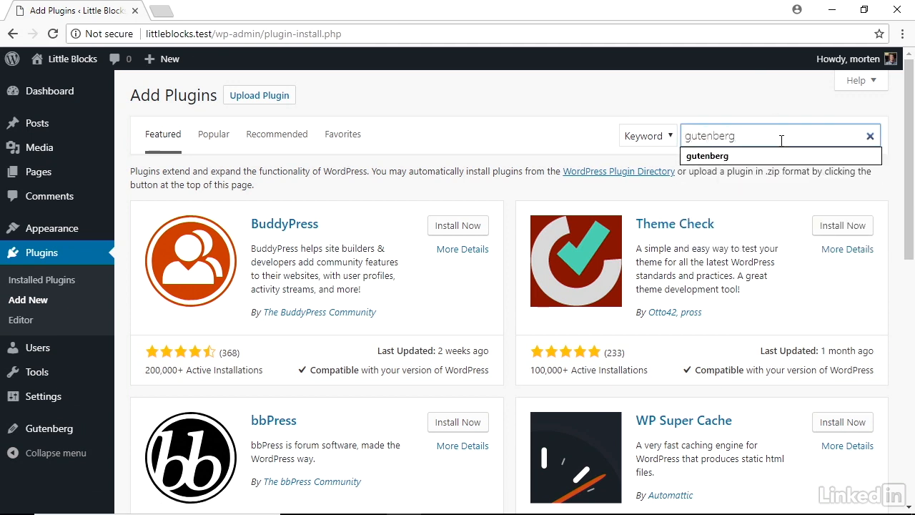